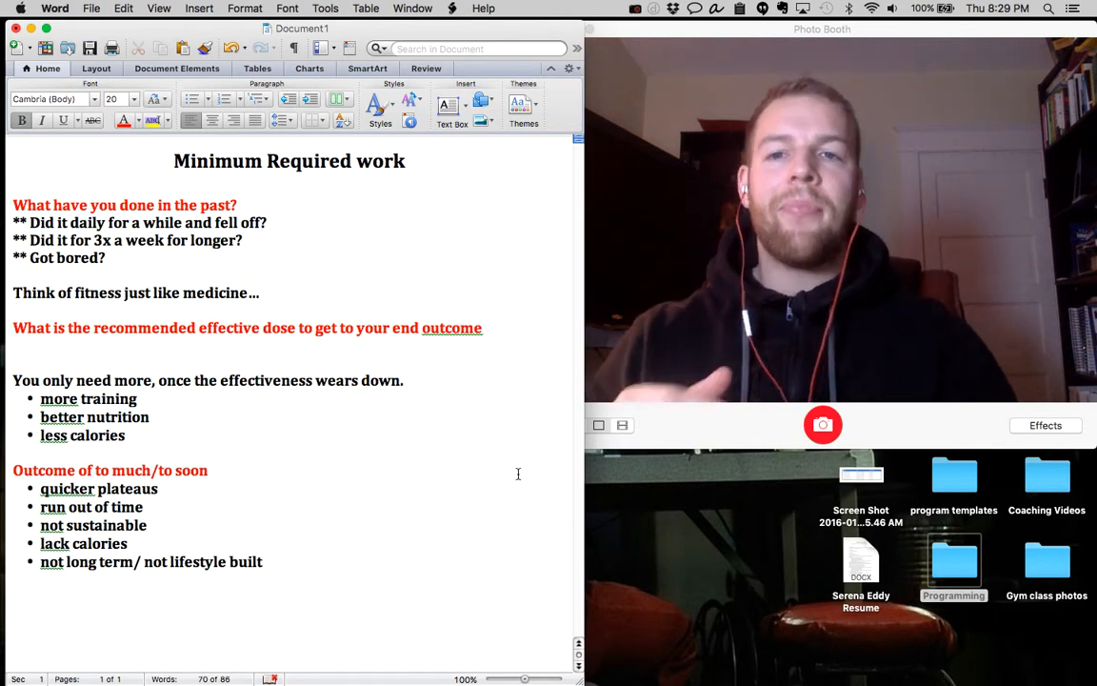
{"action": "left_click", "coordinate": [207, 468]}
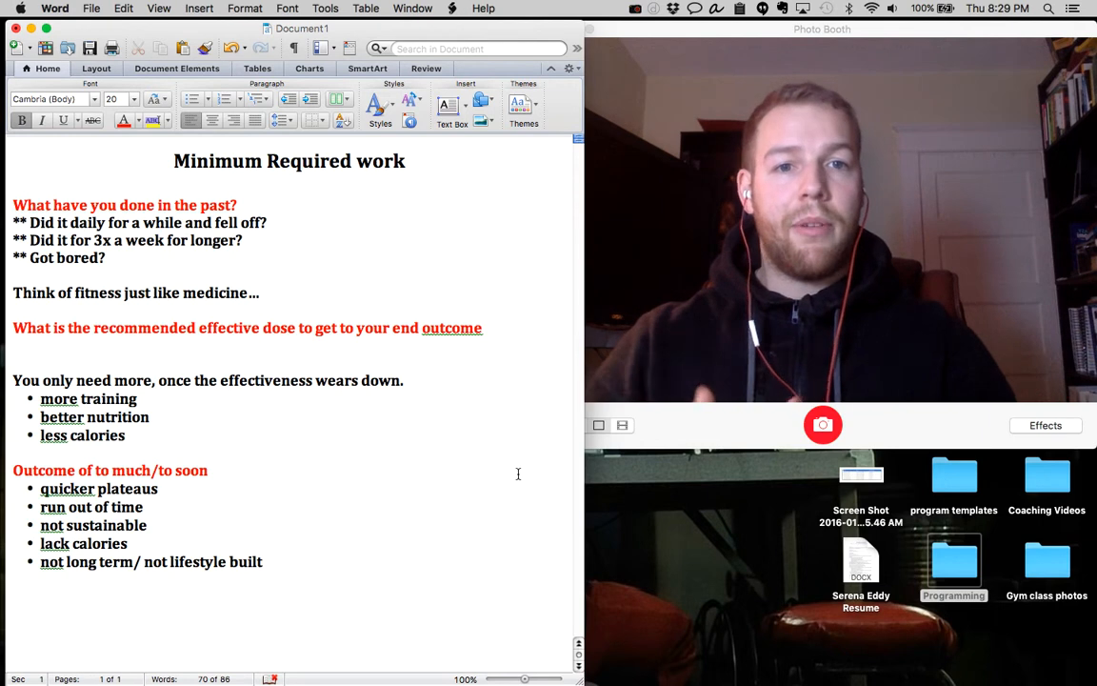
{"action": "left_click", "coordinate": [208, 469]}
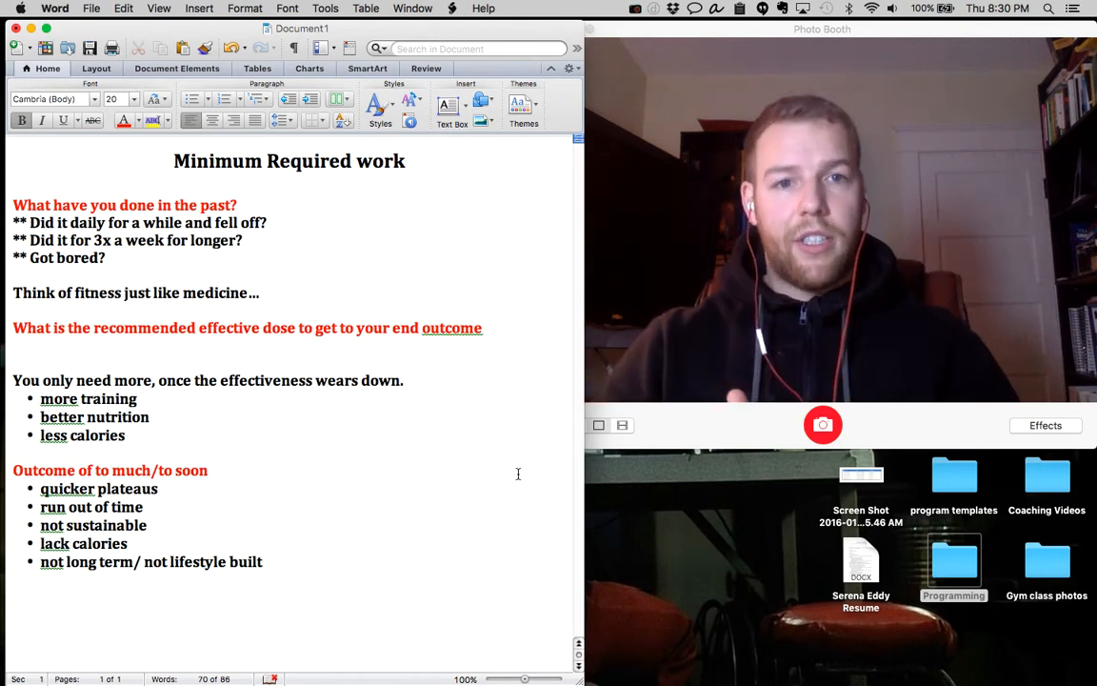
{"action": "left_click", "coordinate": [208, 469]}
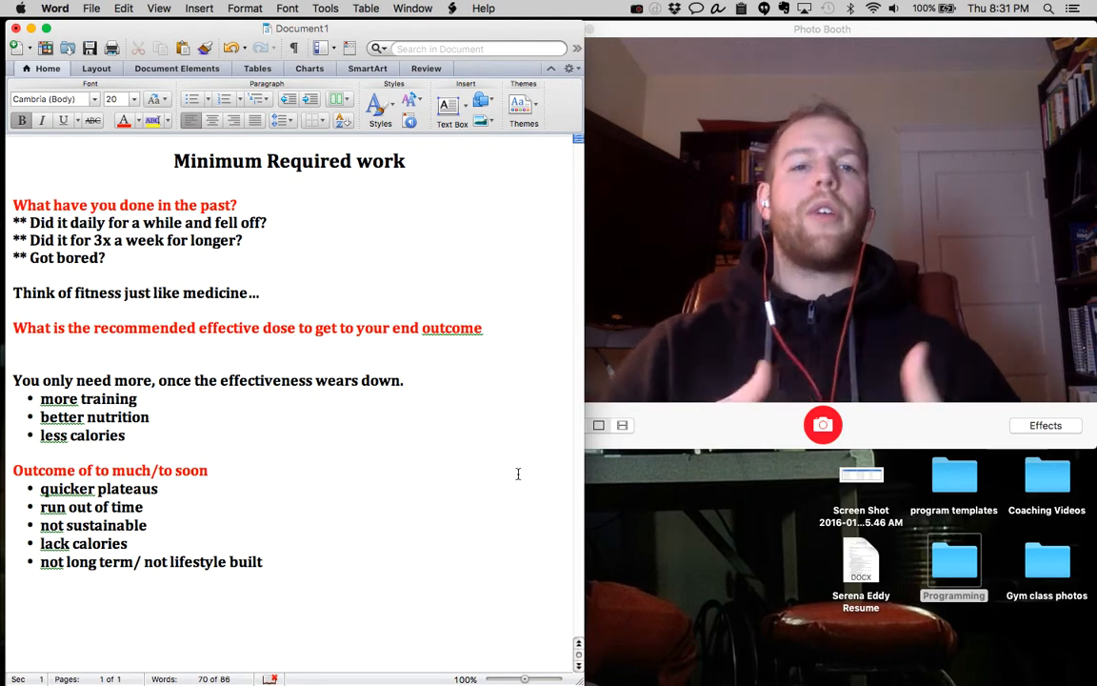
{"action": "left_click", "coordinate": [207, 469]}
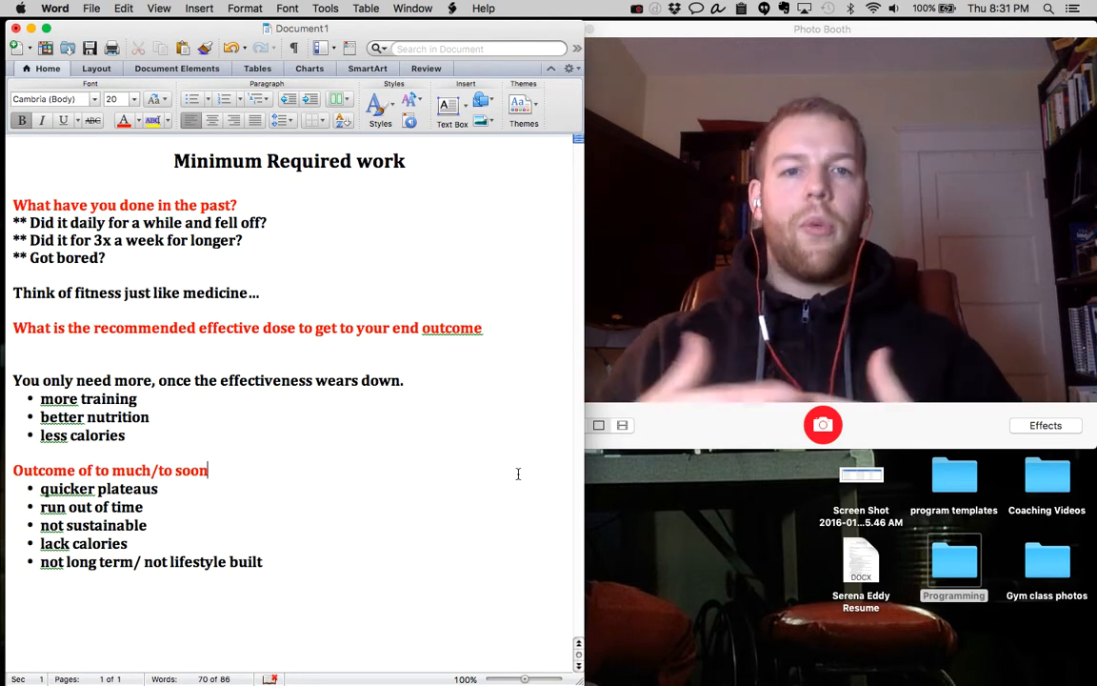